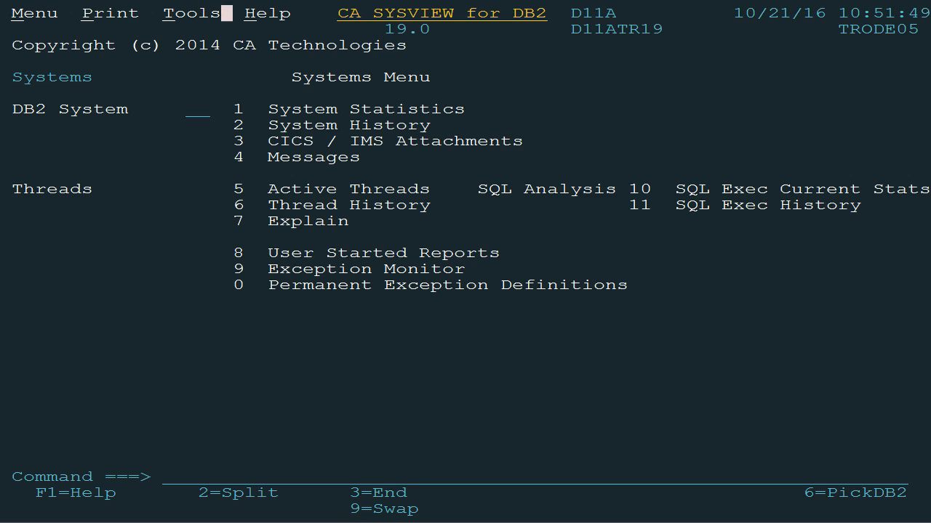
Step: Choose Help option 2 INDEX to display the Help Index of topics and IFCIDs
click(268, 13)
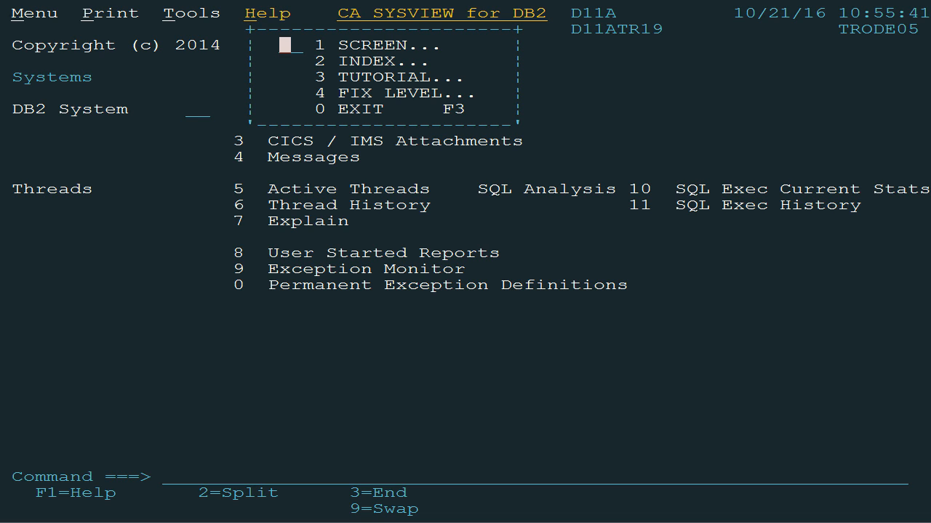
text(2)
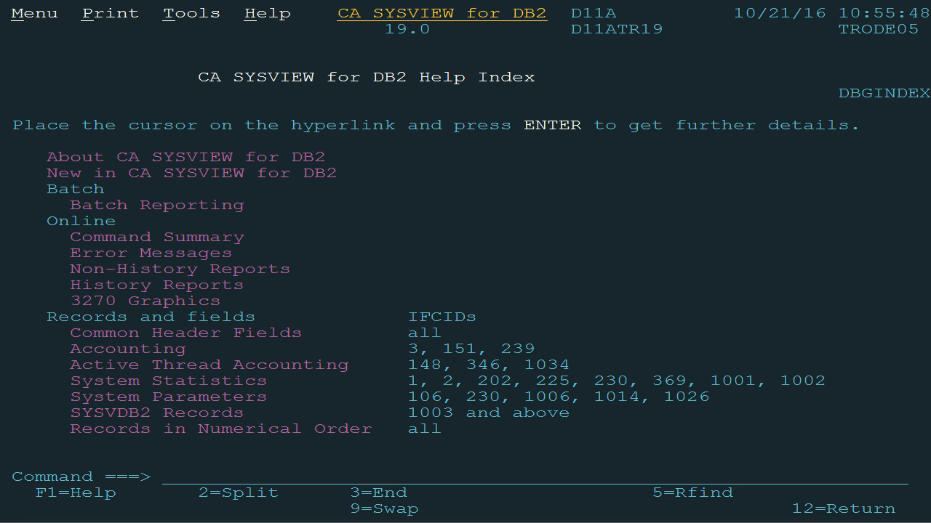
click(168, 477)
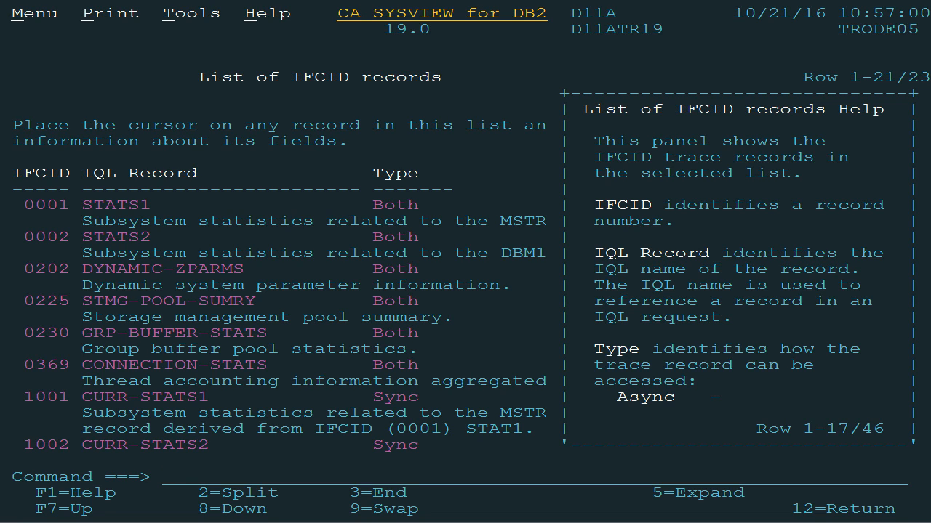
Step: Place the cursor on the command line of the System Statistics IFCID list
click(169, 477)
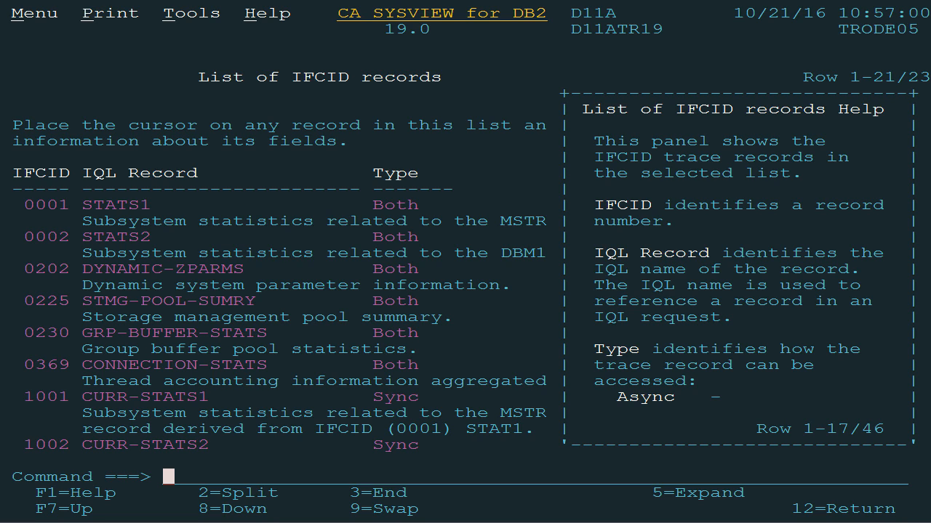
Step: Scroll down through the List of IFCID records for system statistics
scroll(down, 3)
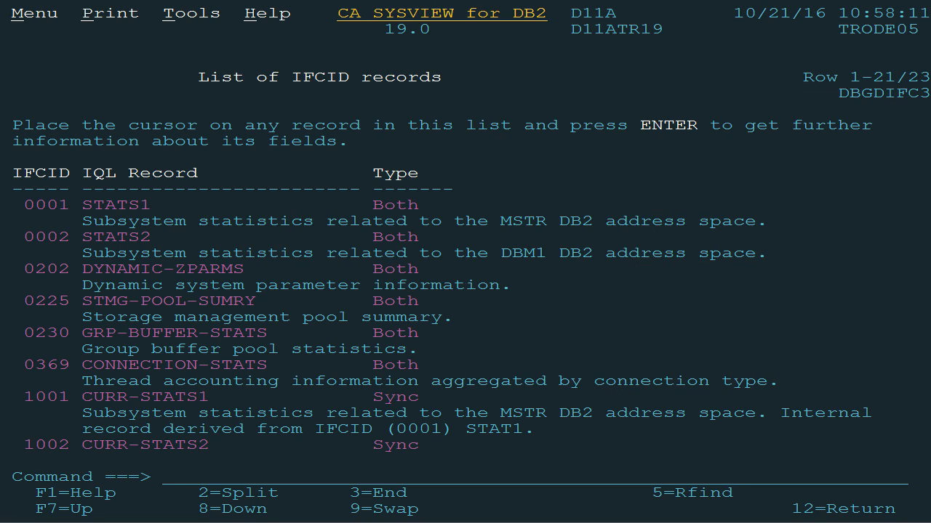
click(169, 477)
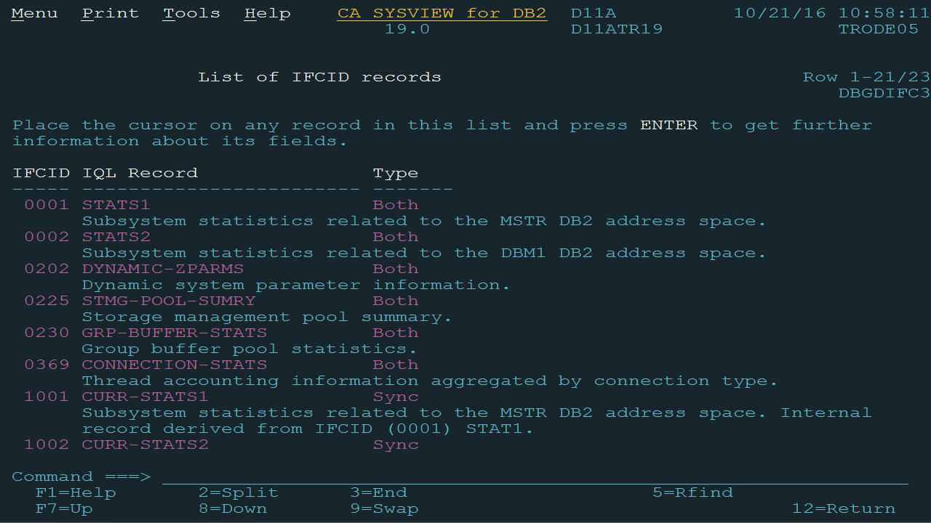
click(168, 477)
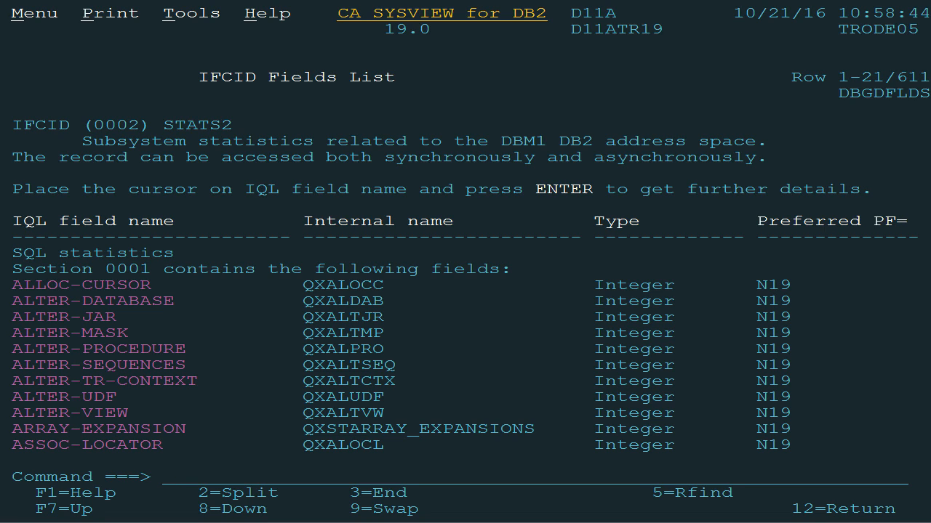
Step: On the STATS2 IFCID Fields List, begin a new command starting with 'bo'
click(169, 477)
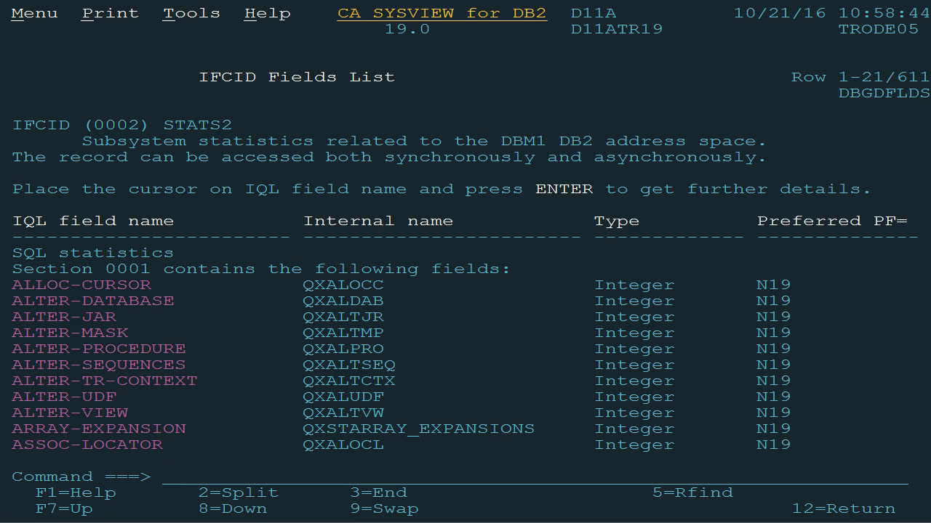
click(169, 477)
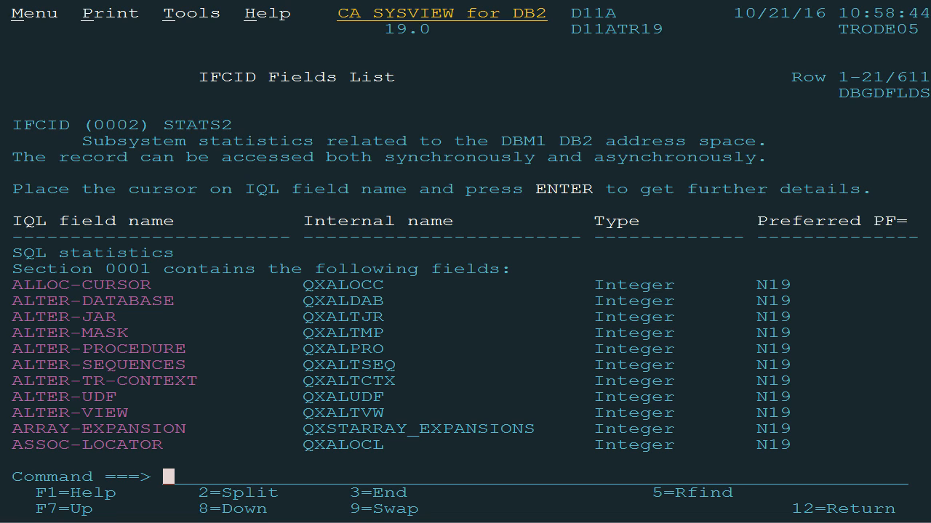
text(bo)
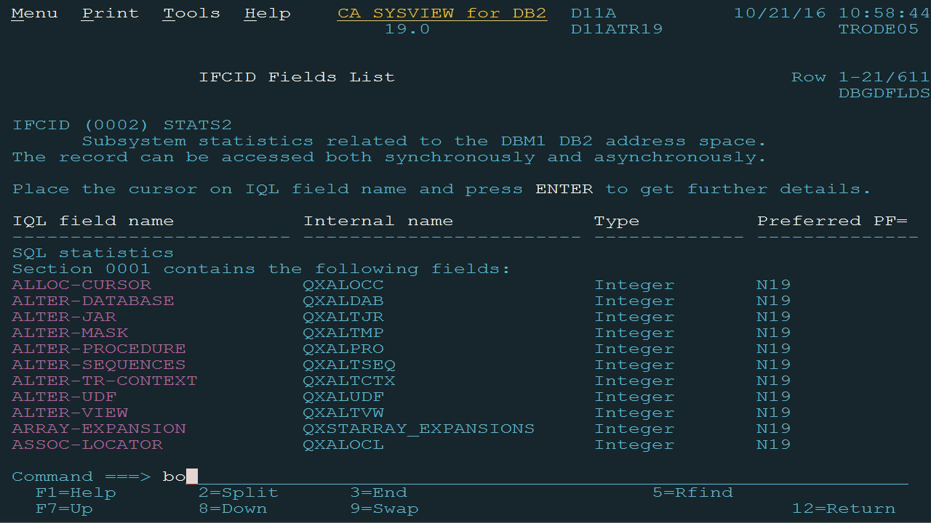